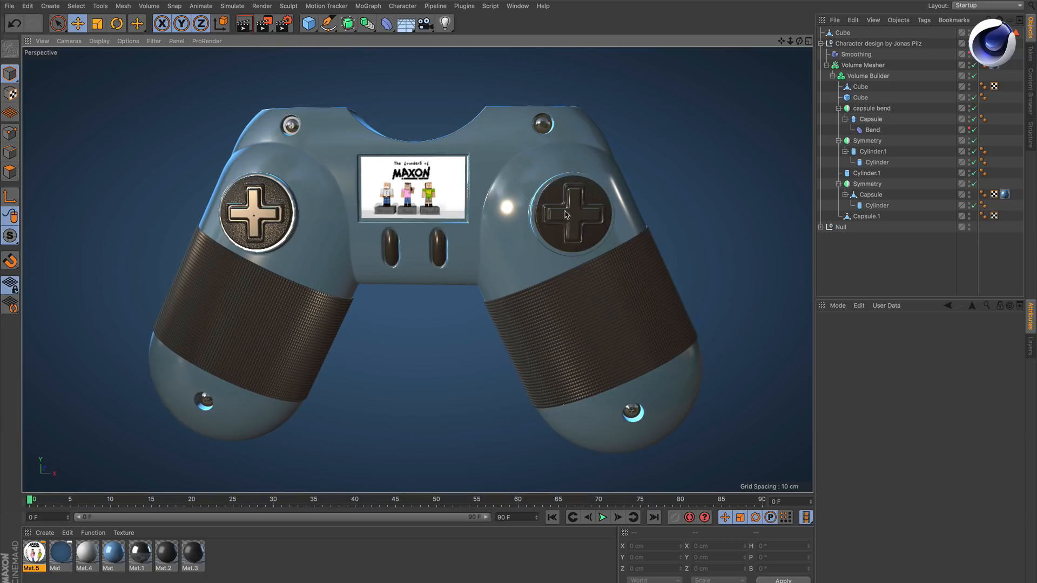
{"action": "mouse_move", "coordinate": [567, 229]}
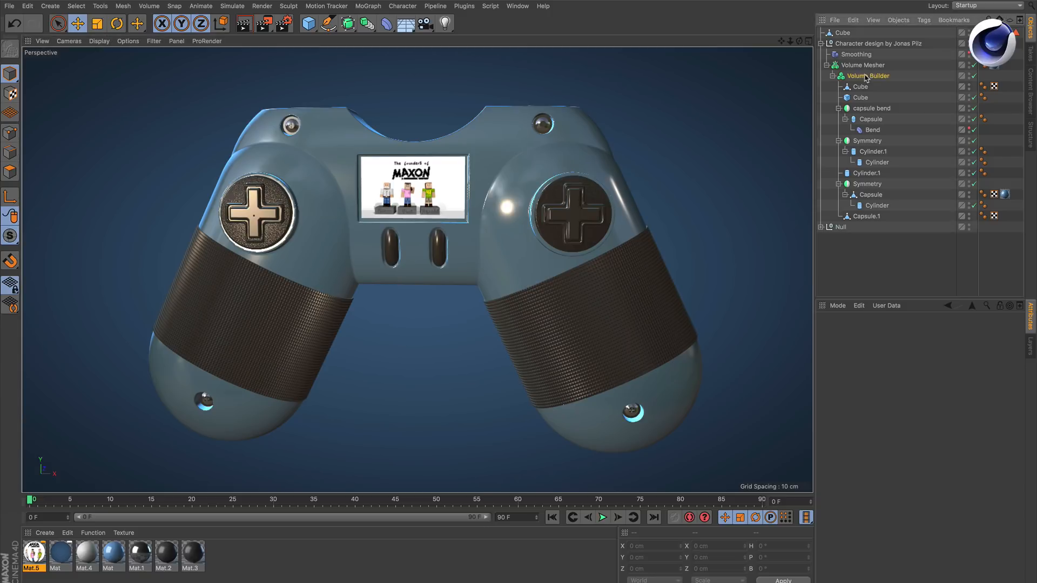
- Select the Volume Builder to show its 0.3 cm voxel, signed distance field settings
{"action": "left_click", "coordinate": [867, 75]}
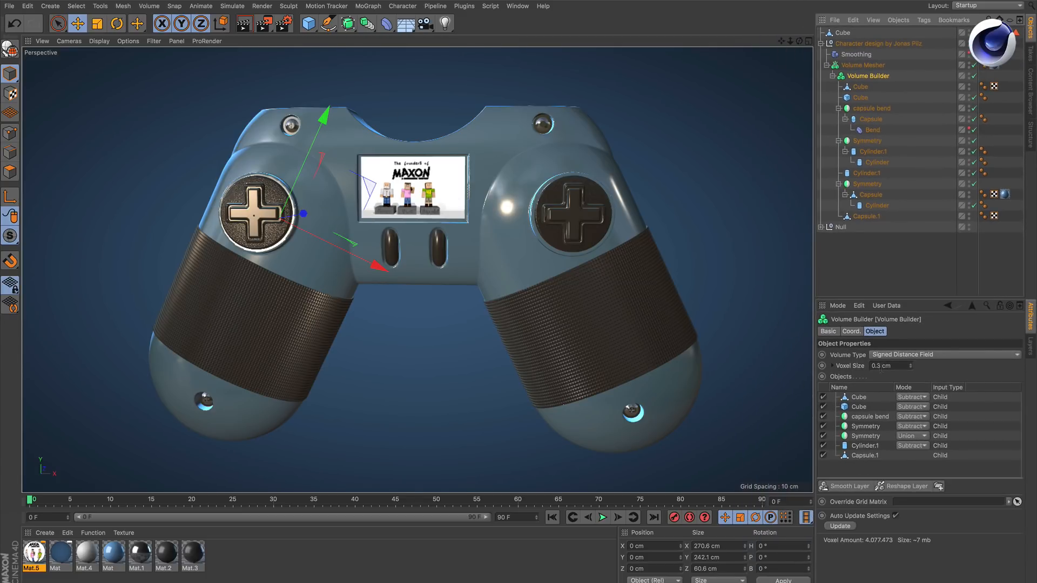
{"action": "mouse_move", "coordinate": [498, 160]}
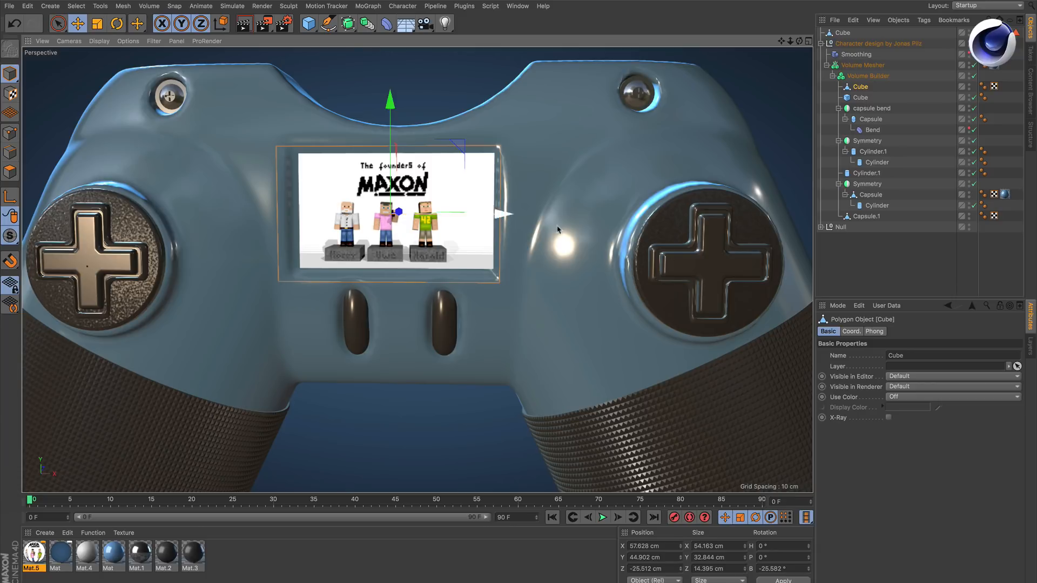
{"action": "left_click", "coordinate": [868, 76]}
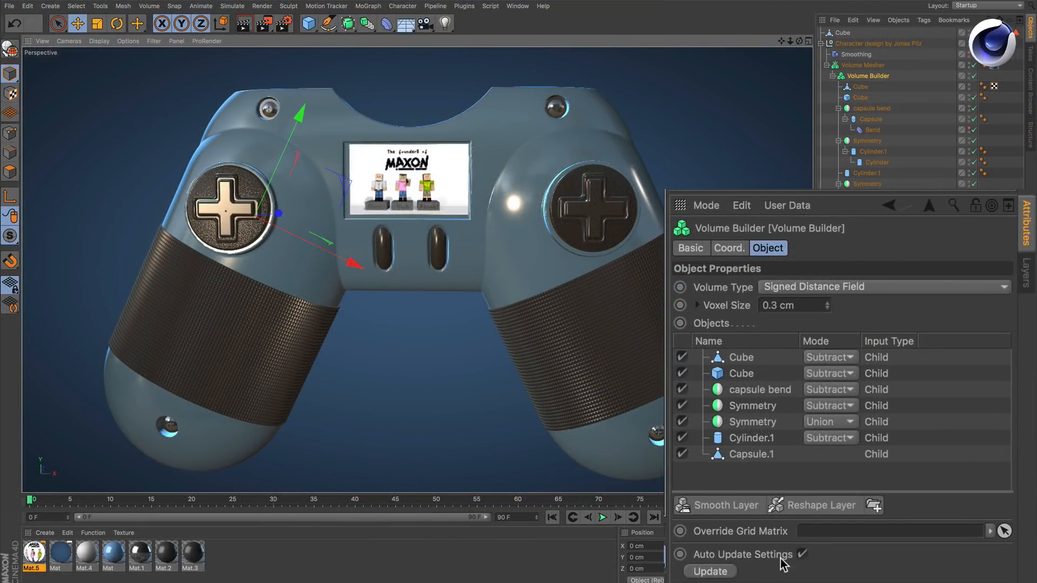
{"action": "mouse_move", "coordinate": [758, 569]}
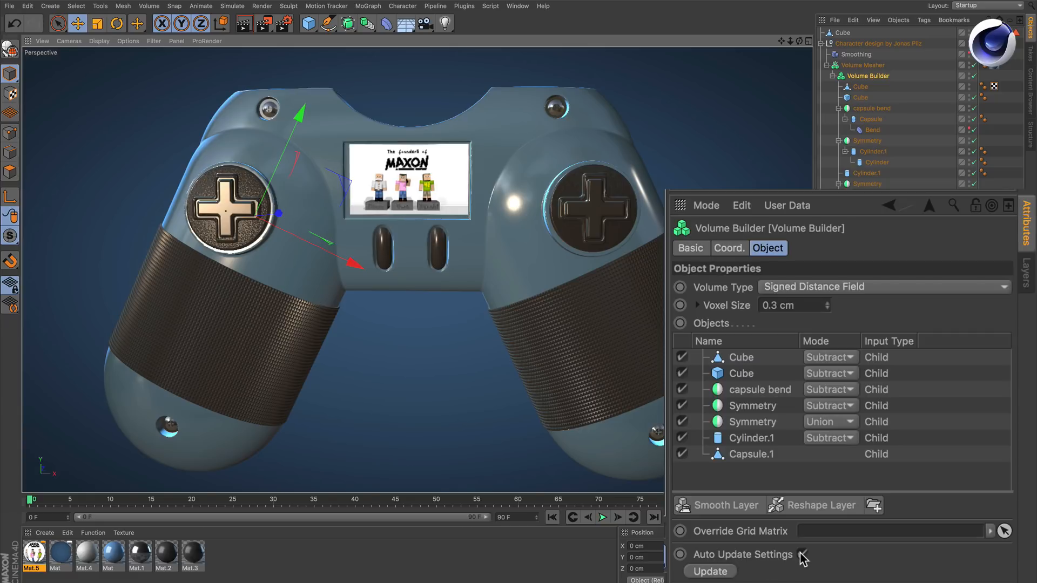
- Disable Auto Update Settings on the Volume Builder and select the screen-cutout Cube
{"action": "left_click", "coordinate": [801, 554]}
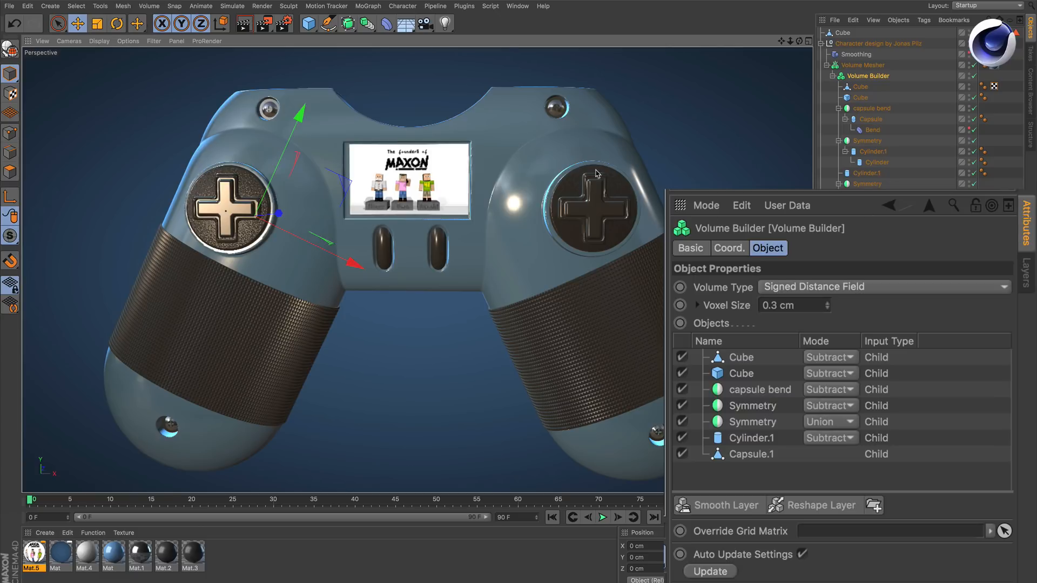
{"action": "mouse_move", "coordinate": [767, 505]}
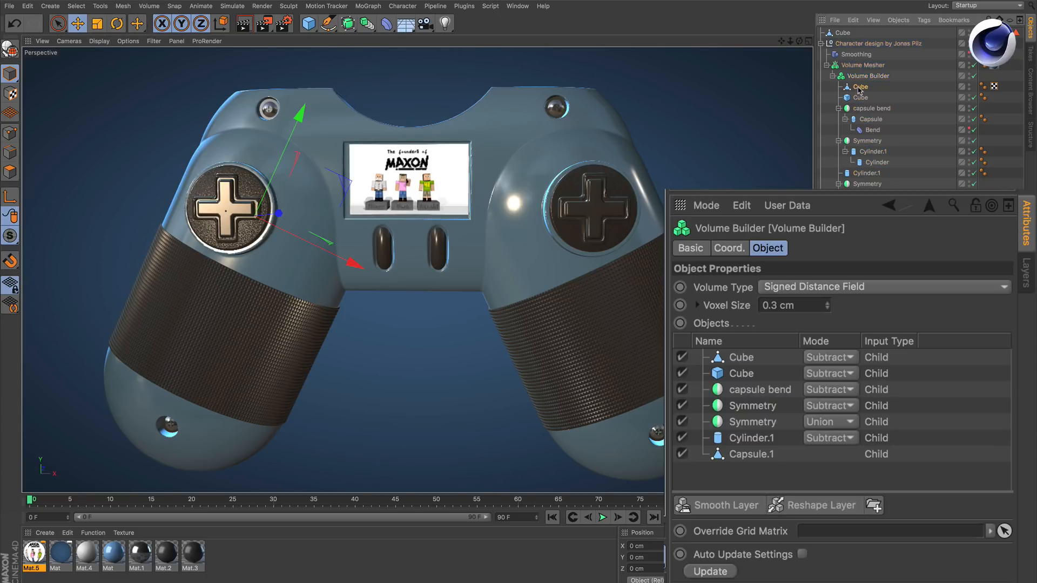
{"action": "left_click", "coordinate": [861, 87]}
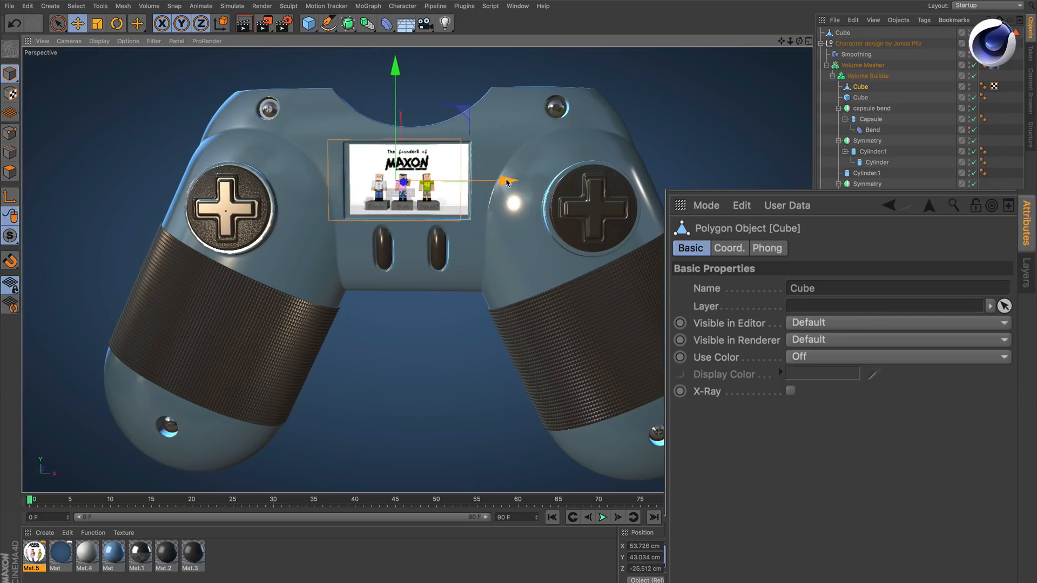
- Reselect the Volume Builder to reach its manual Update control
{"action": "left_click", "coordinate": [867, 76]}
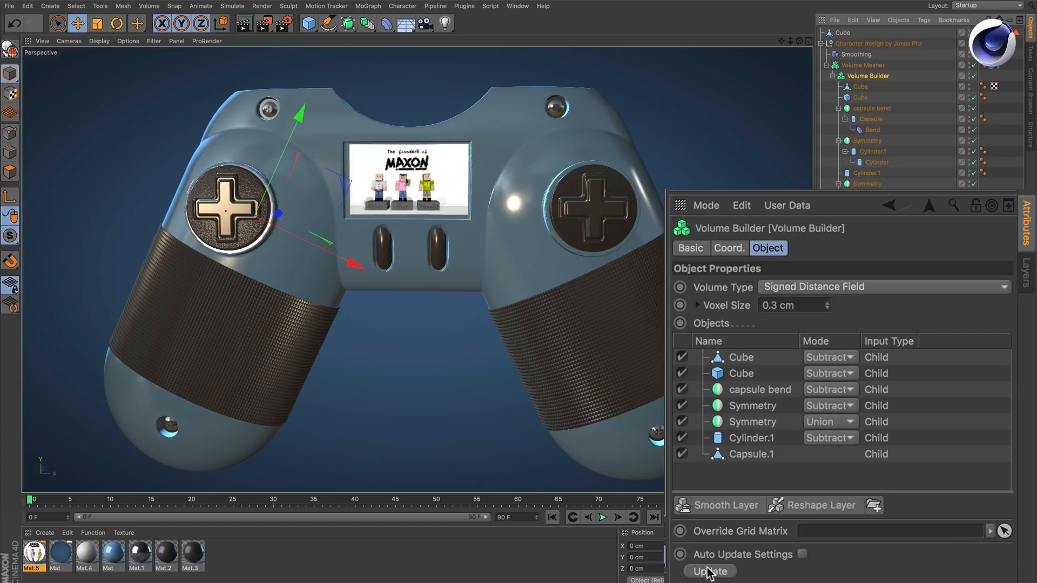
{"action": "mouse_move", "coordinate": [798, 567]}
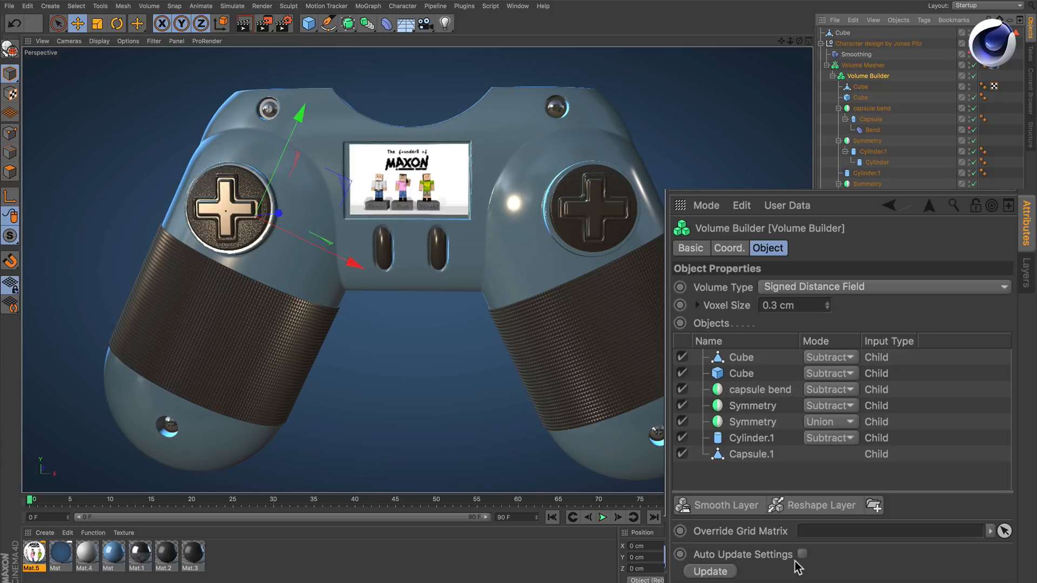